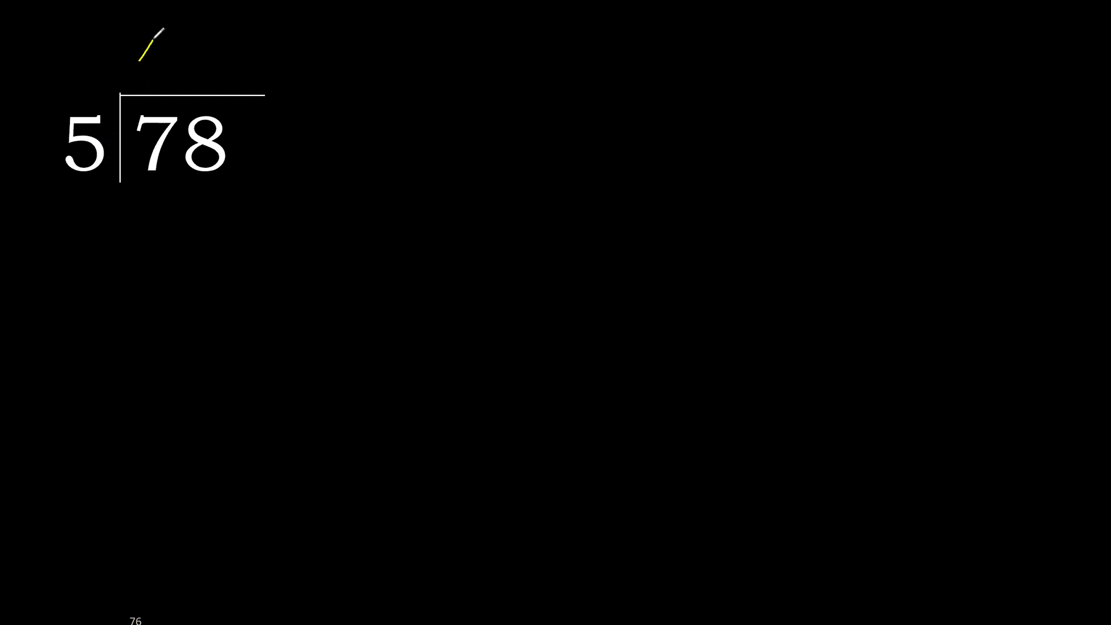
# Write quotient digits 1 and 5 above 78, with 5, remainder 28 and 25 ruled off beneath
pyautogui.moveTo(148, 42); pyautogui.dragTo(156, 205)
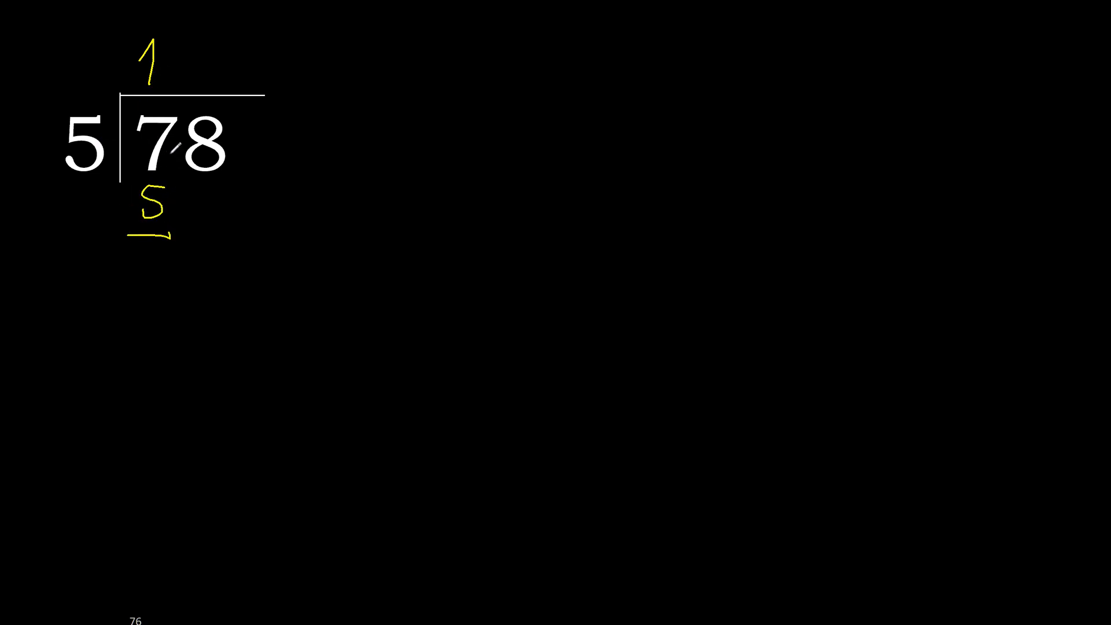
pyautogui.moveTo(132, 233); pyautogui.dragTo(159, 255)
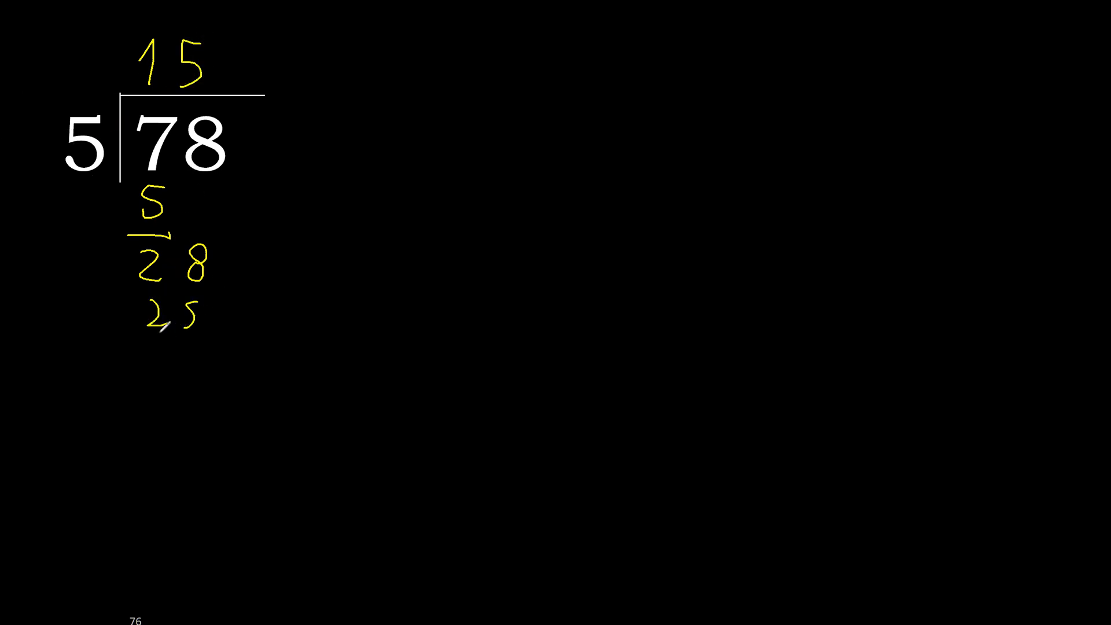
pyautogui.moveTo(127, 343); pyautogui.dragTo(202, 343)
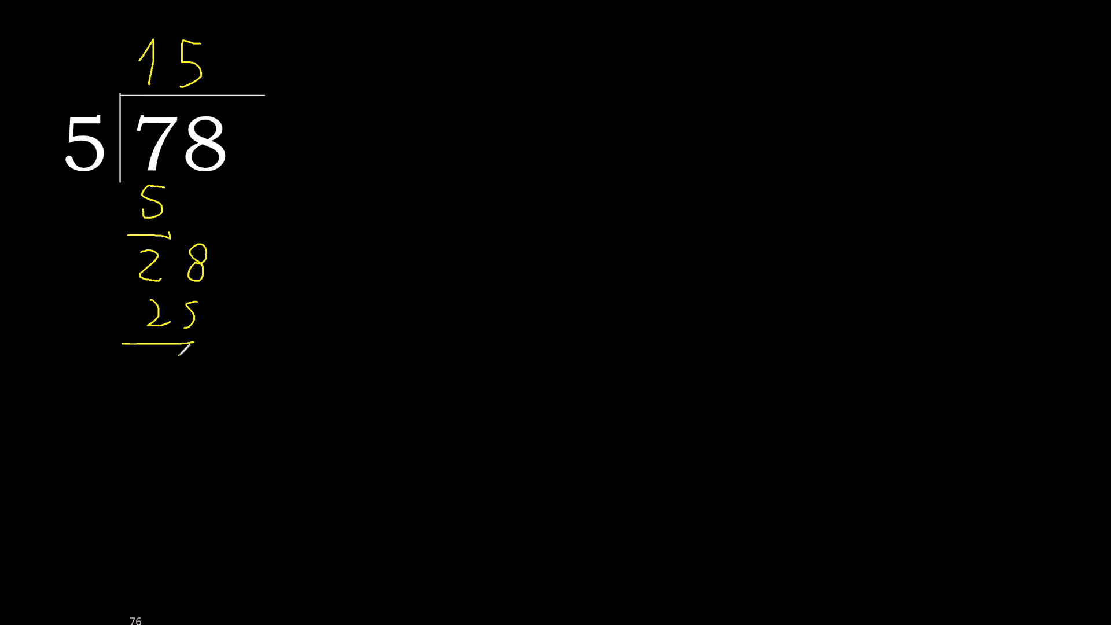
# Write remainder 3 extended to 30, put .6 in the quotient, subtract 30 and leave remainder 0
pyautogui.moveTo(252, 167); pyautogui.dragTo(240, 343)
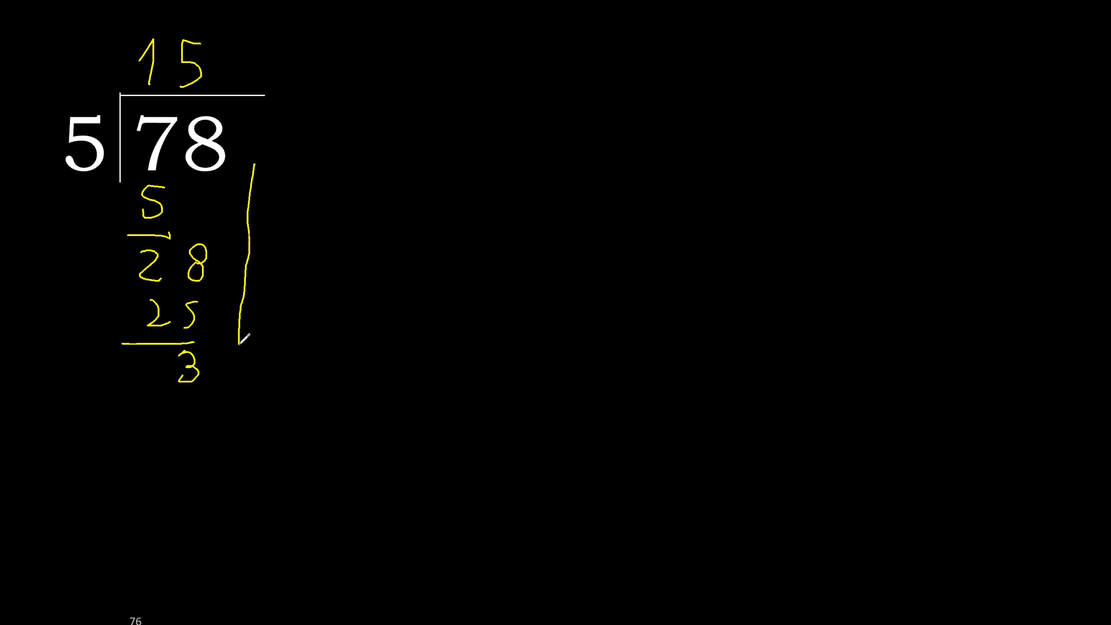
pyautogui.write('0')
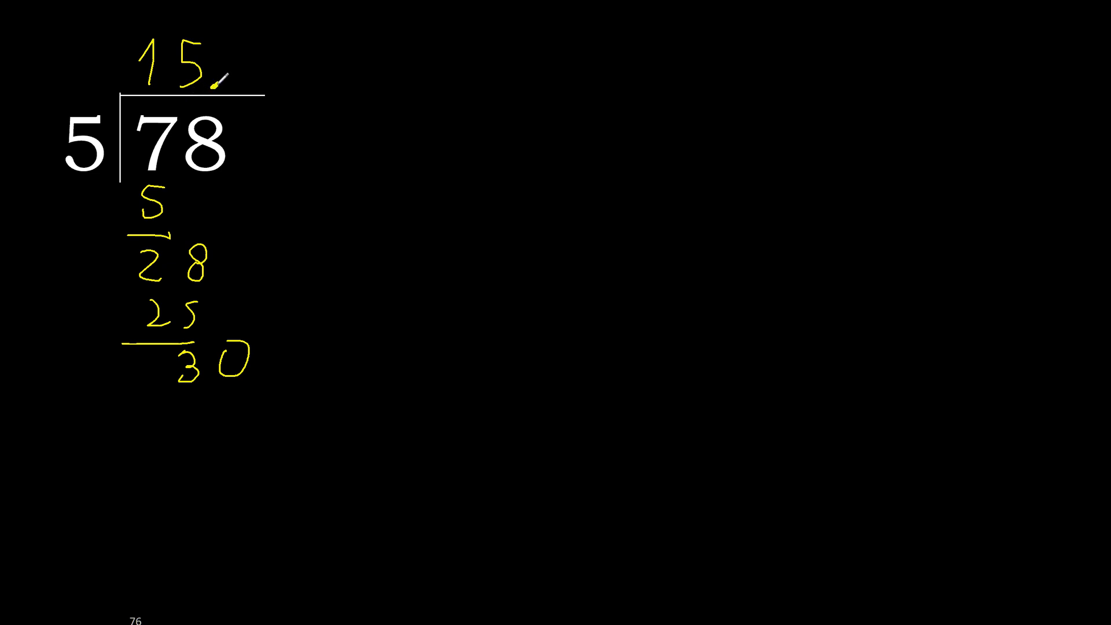
pyautogui.moveTo(216, 79); pyautogui.dragTo(234, 354)
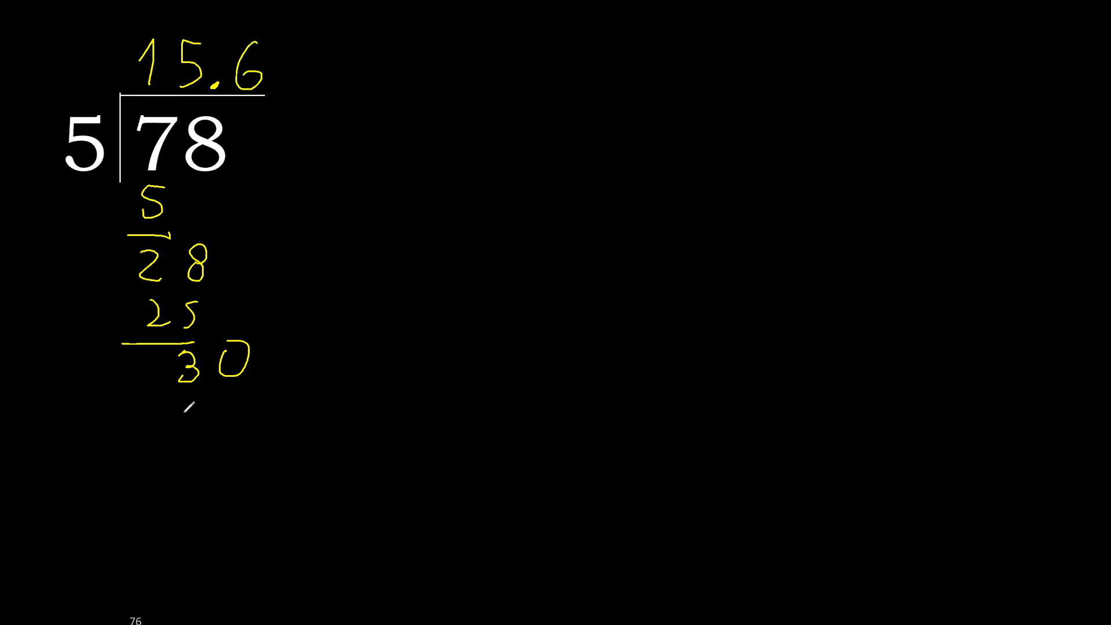
pyautogui.write('30')
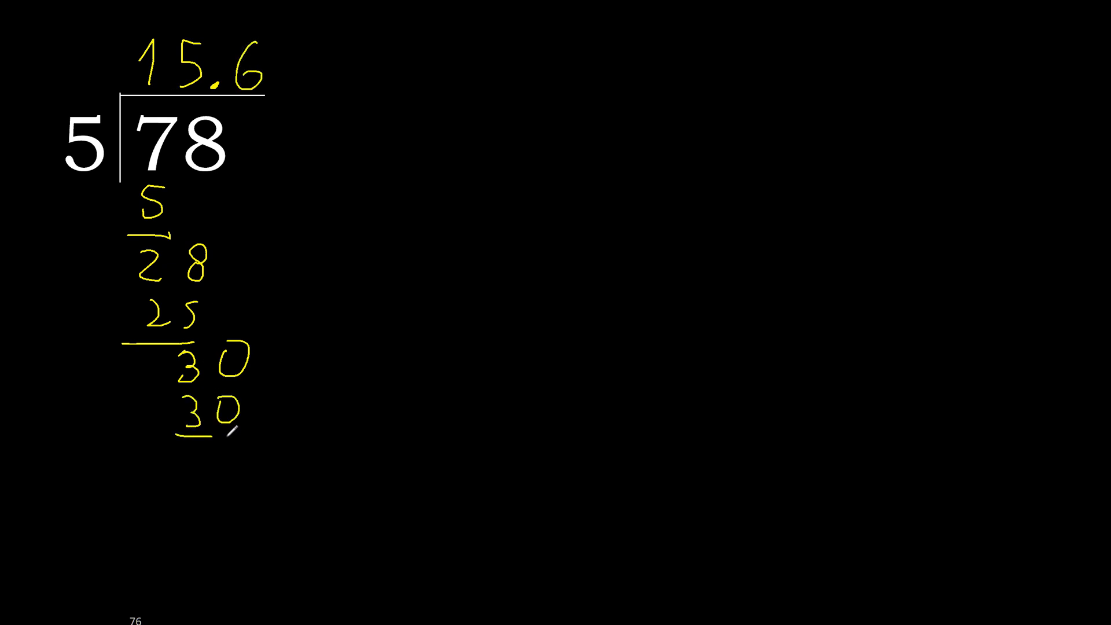
pyautogui.moveTo(177, 432); pyautogui.dragTo(240, 432)
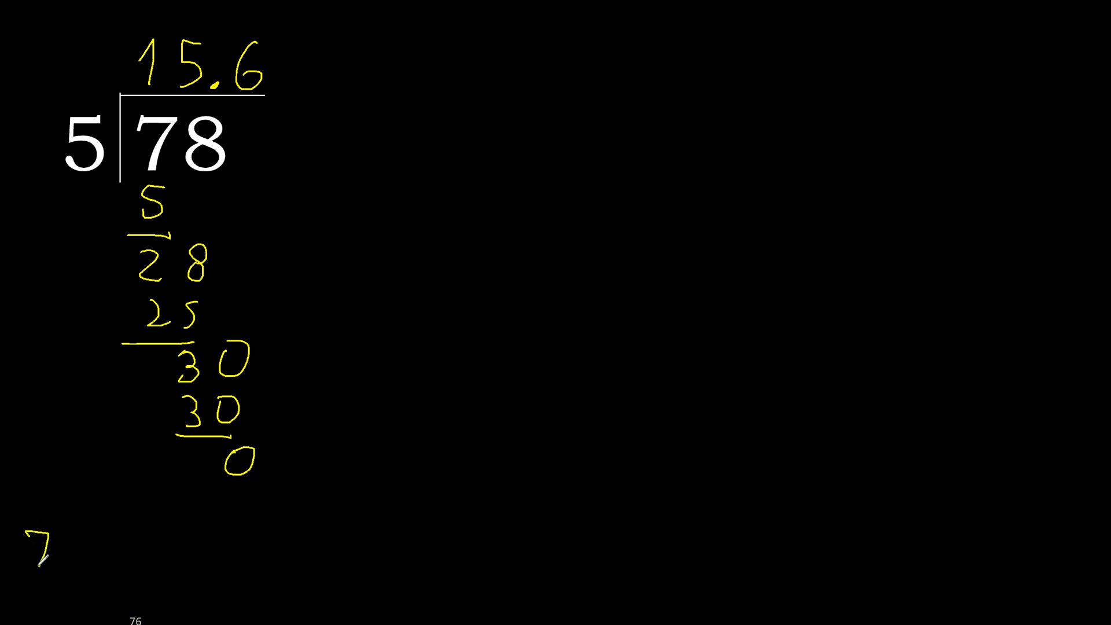
# Handwrite the summary line 78 : 5 = 15.6 at the bottom left of the canvas
pyautogui.write('78')
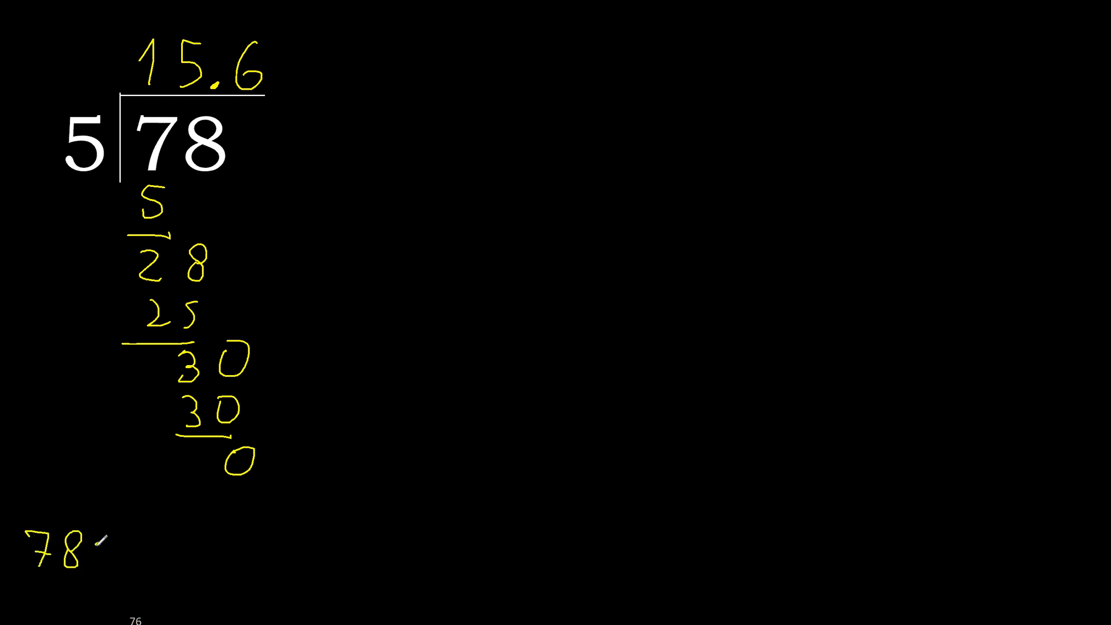
pyautogui.write(':5=')
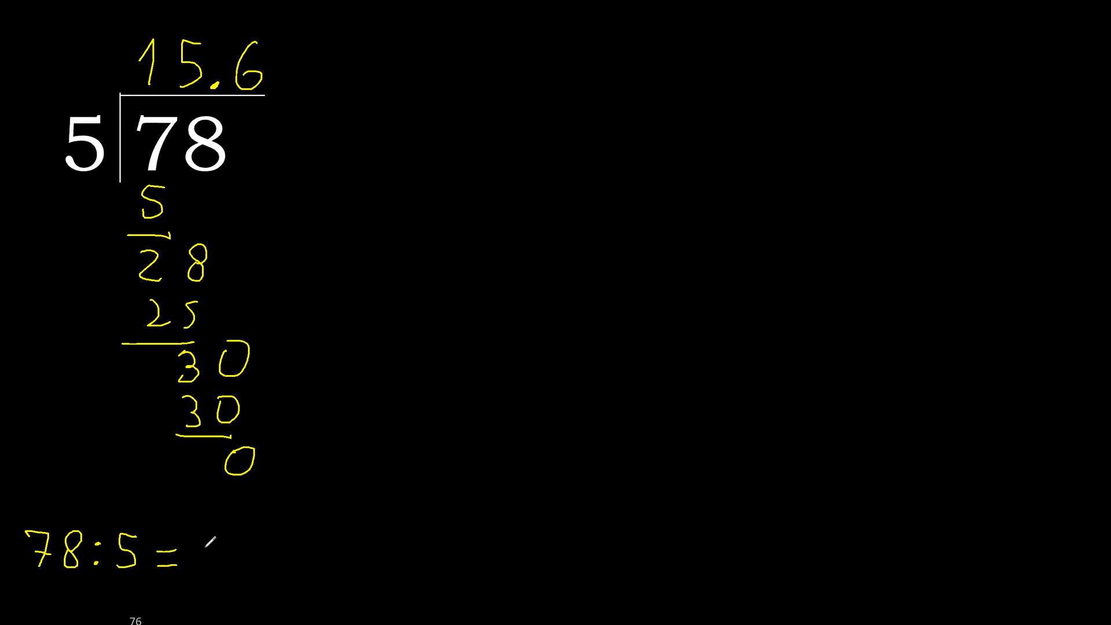
pyautogui.write('15.6')
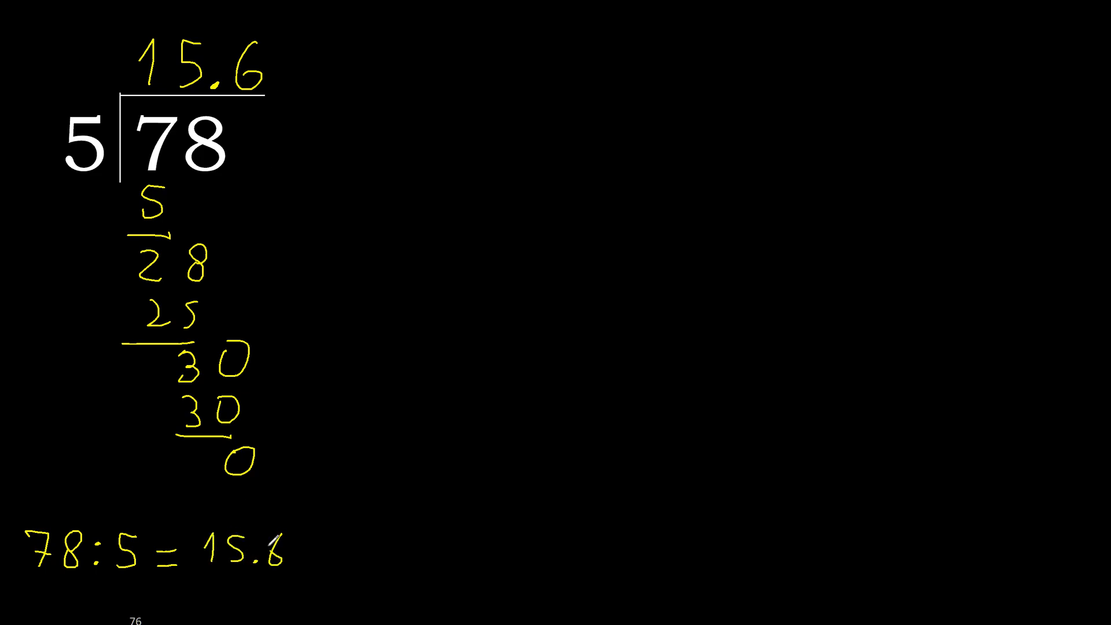